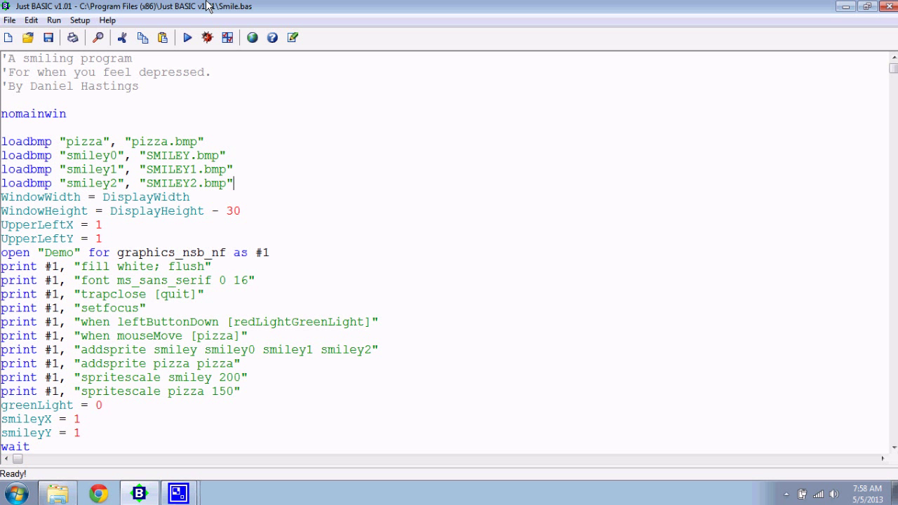
{"action": "mouse_move", "coordinate": [459, 86]}
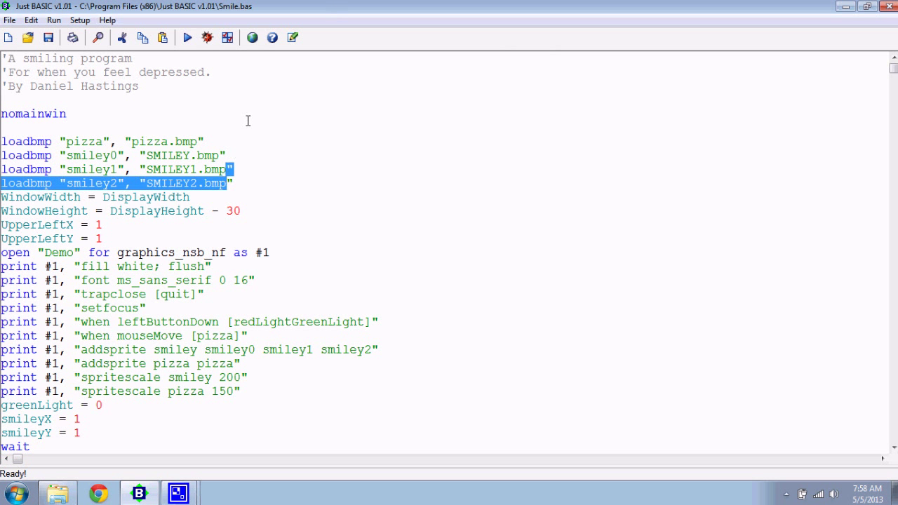
Run Smile.bas to check the Smiley face program works.
{"action": "scroll", "scroll_direction": "down", "scroll_amount": 3}
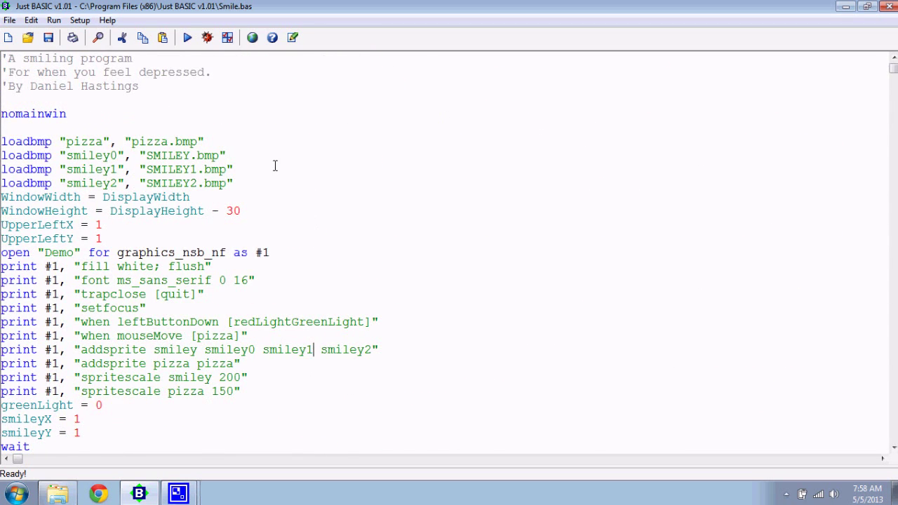
{"action": "mouse_move", "coordinate": [188, 37]}
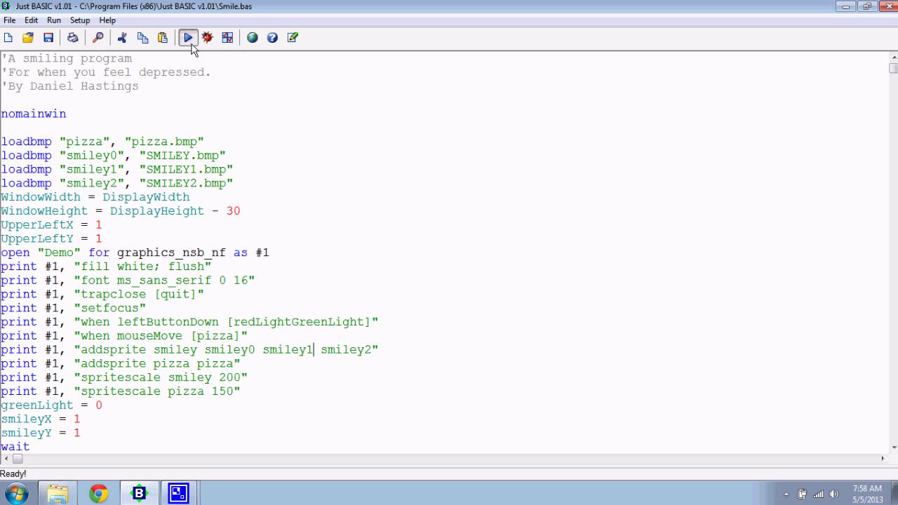
{"action": "left_click", "coordinate": [188, 36]}
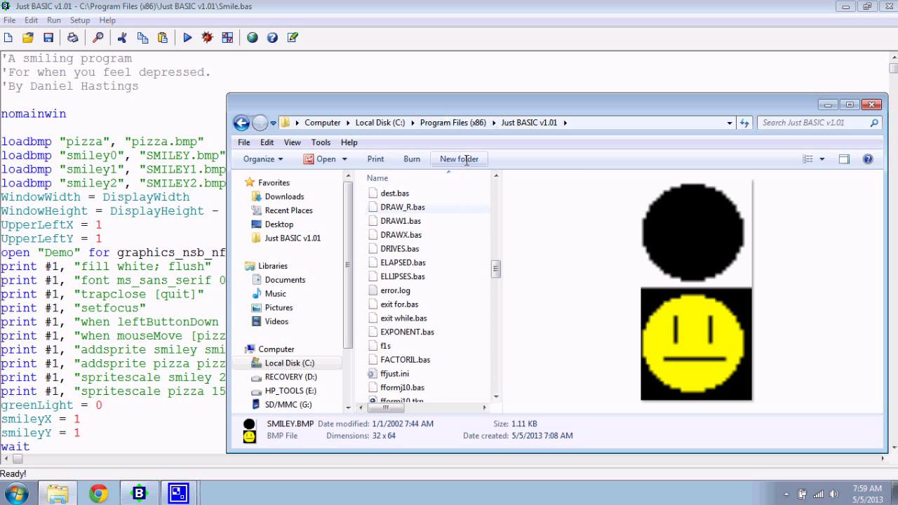
Create a new folder named Smiley and scroll down to jbrun101.exe.
{"action": "left_click", "coordinate": [457, 159]}
{"action": "type", "text": "Smiley"}
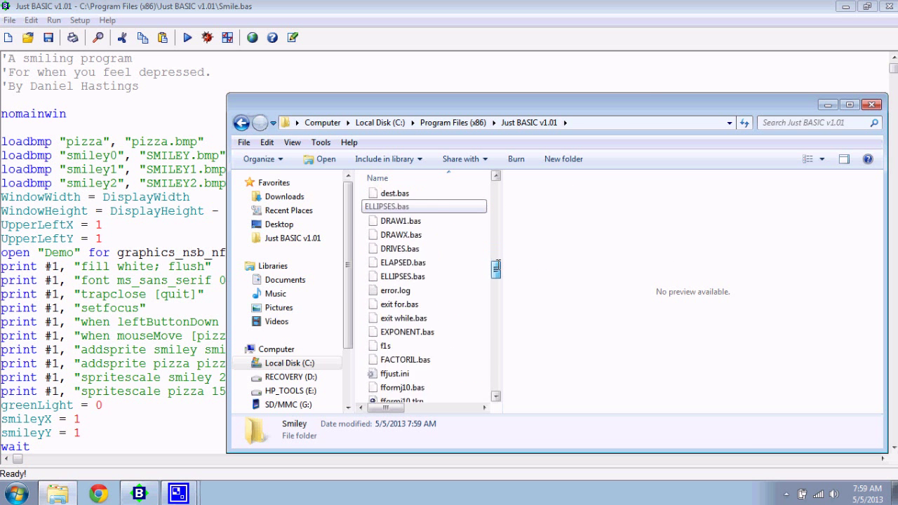
{"action": "scroll", "scroll_direction": "down", "scroll_amount": 3}
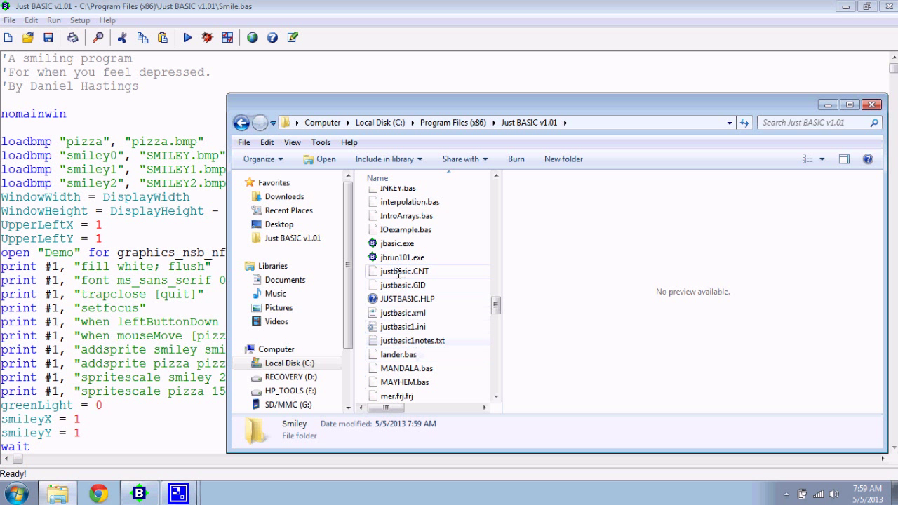
Select jbrun101.exe together with the VBAS/VGUI/VOFLR SLL and VTK/VVM DLL runtime files.
{"action": "left_click", "coordinate": [402, 256]}
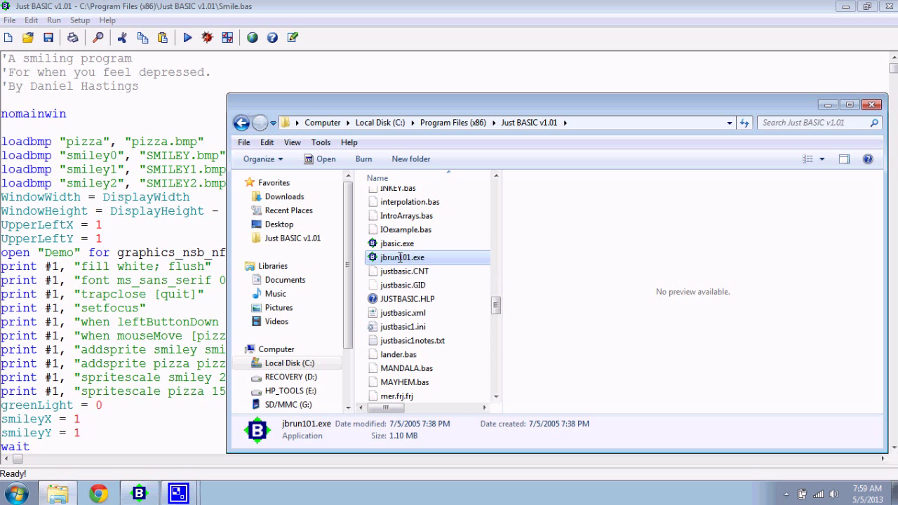
{"action": "mouse_move", "coordinate": [406, 258]}
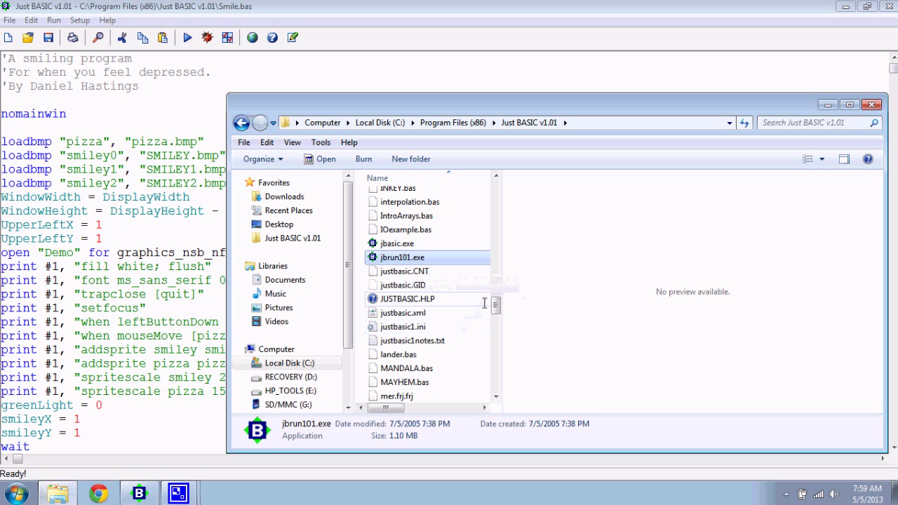
{"action": "scroll", "scroll_direction": "down", "scroll_amount": 3}
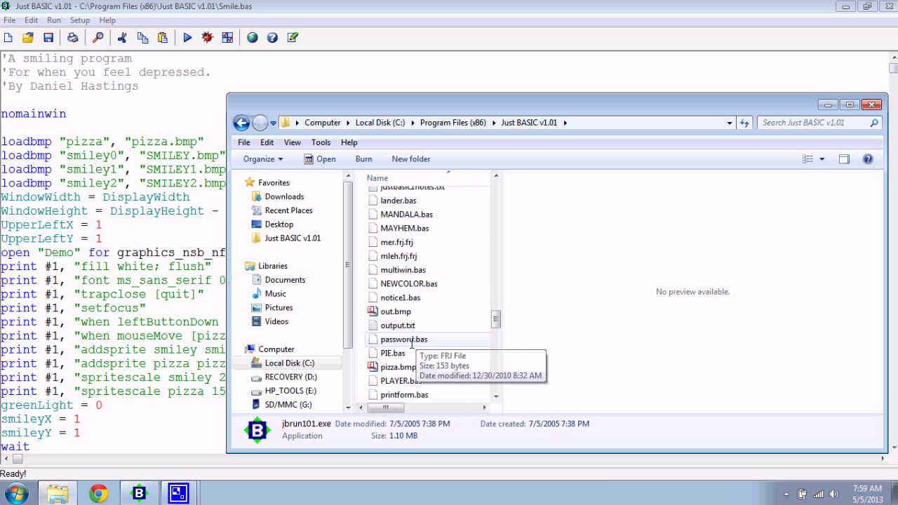
{"action": "scroll", "scroll_direction": "down", "scroll_amount": 3}
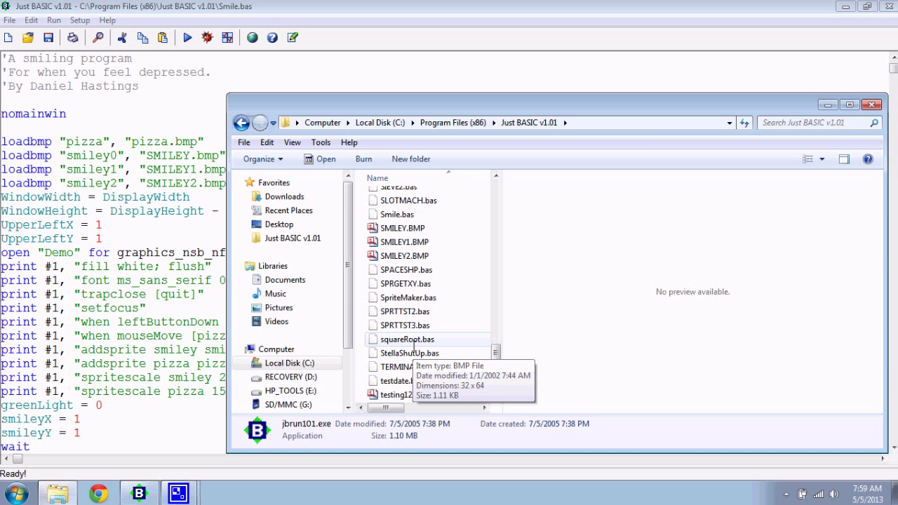
{"action": "scroll", "scroll_direction": "down", "scroll_amount": 3}
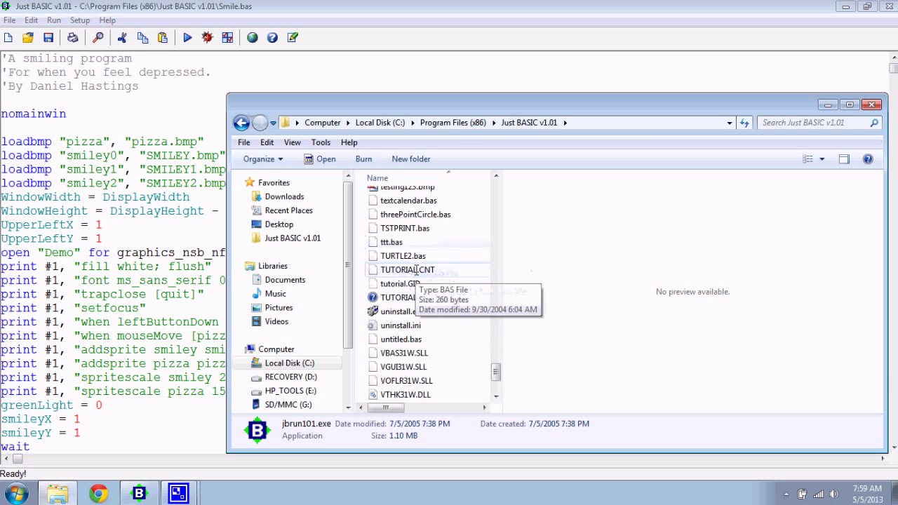
{"action": "scroll", "scroll_direction": "down", "scroll_amount": 3}
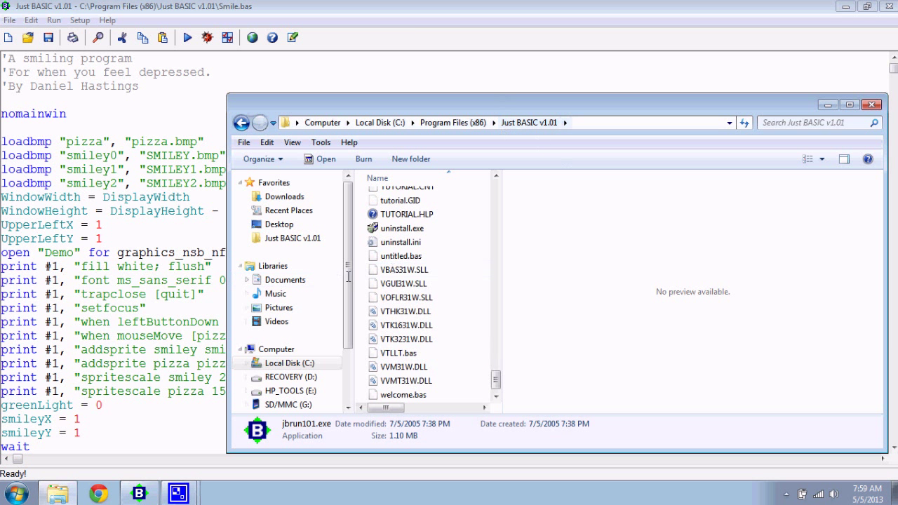
{"action": "left_click", "coordinate": [404, 269]}
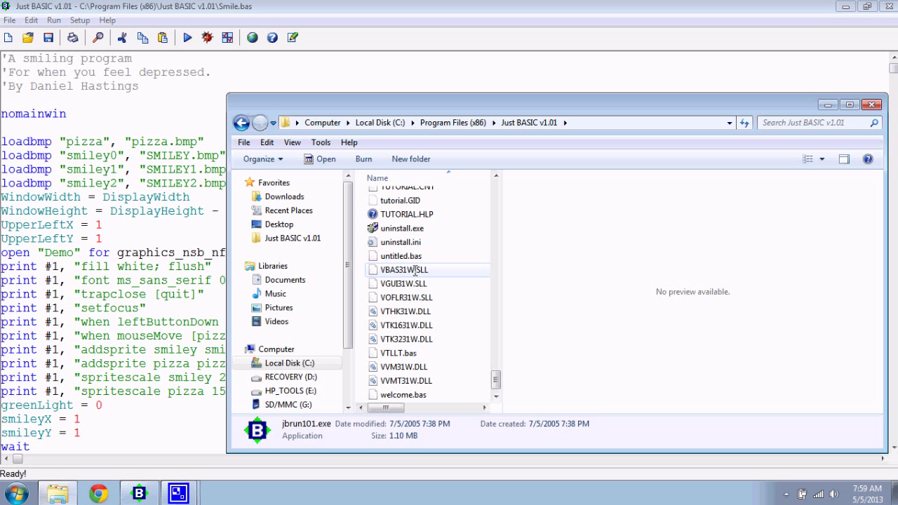
{"action": "mouse_move", "coordinate": [416, 269]}
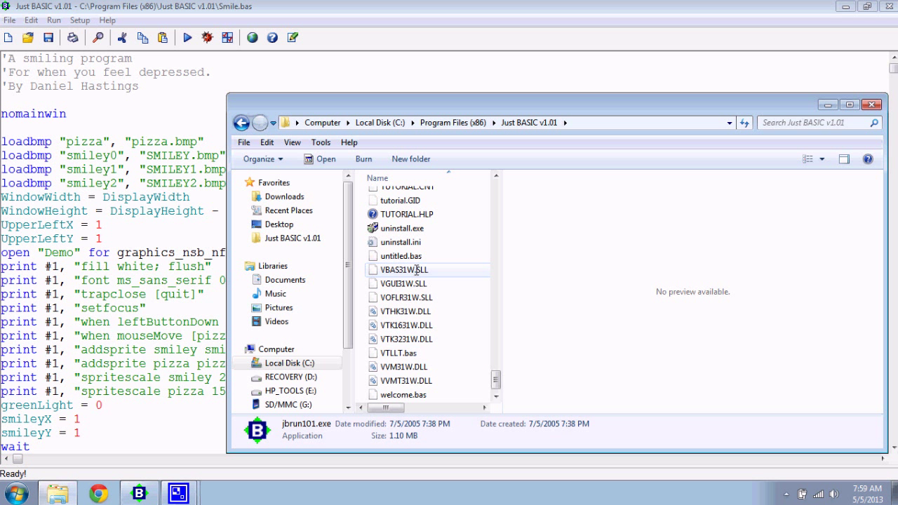
{"action": "left_click", "coordinate": [403, 283]}
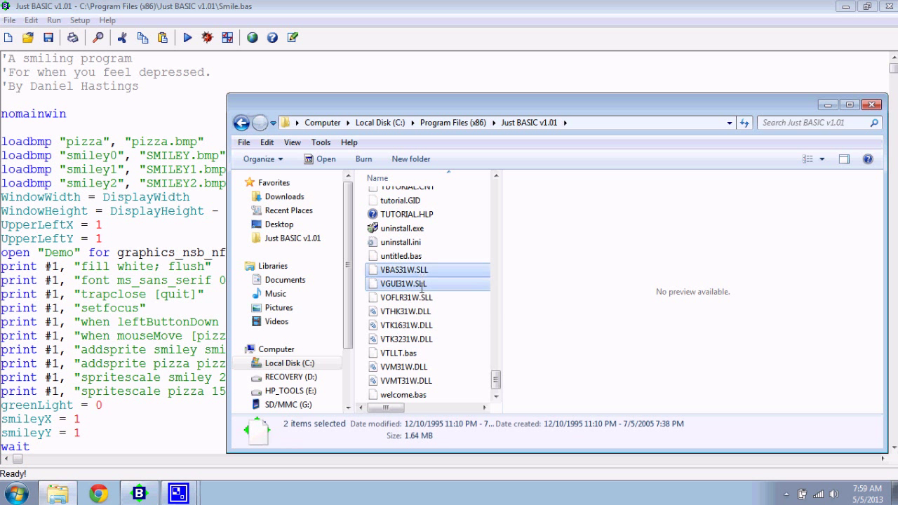
{"action": "left_click", "coordinate": [406, 326]}
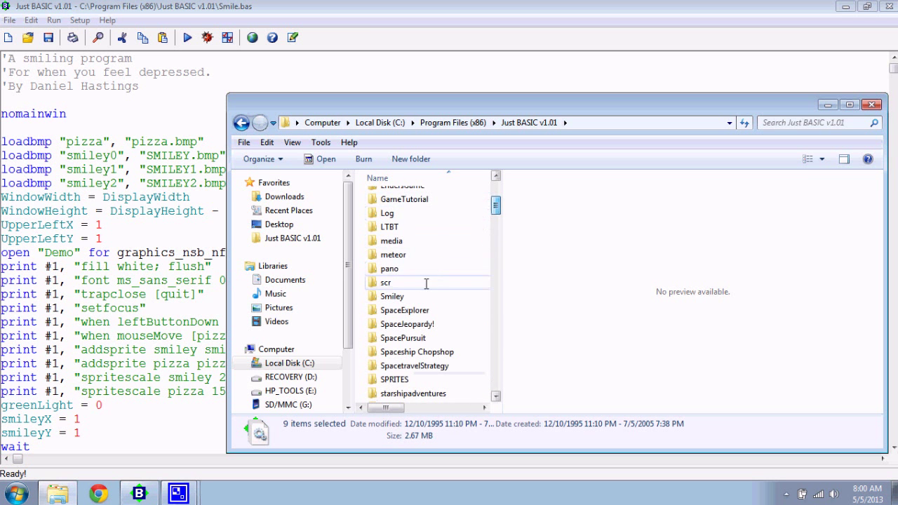
Copy the selected runtime files into the Smiley folder and view its contents.
{"action": "double_click", "coordinate": [392, 296]}
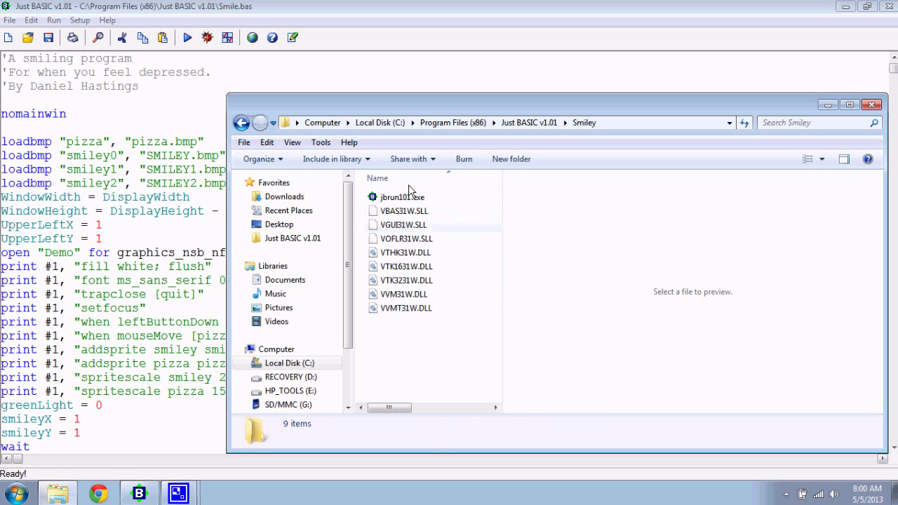
{"action": "left_click", "coordinate": [401, 196]}
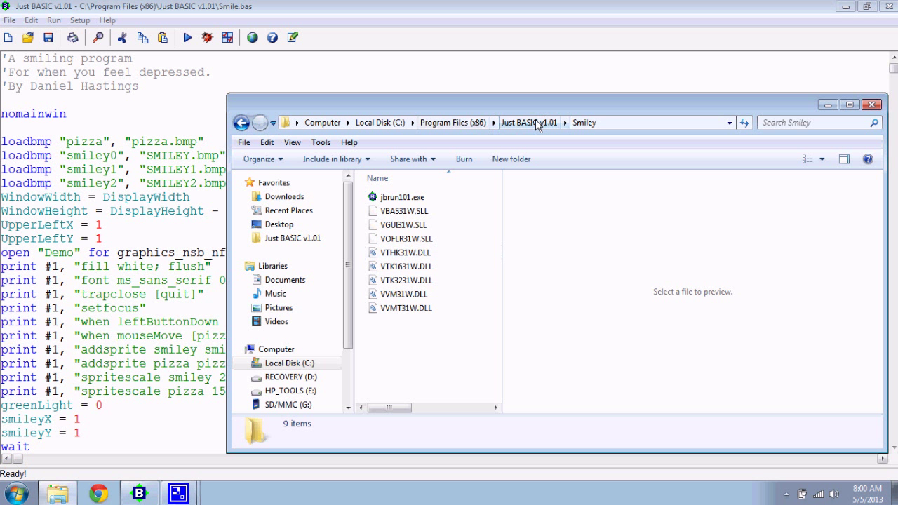
Back in the Just BASIC v1.01 folder, select pizza.bmp and the three SMILEY BMP images.
{"action": "left_click", "coordinate": [530, 123]}
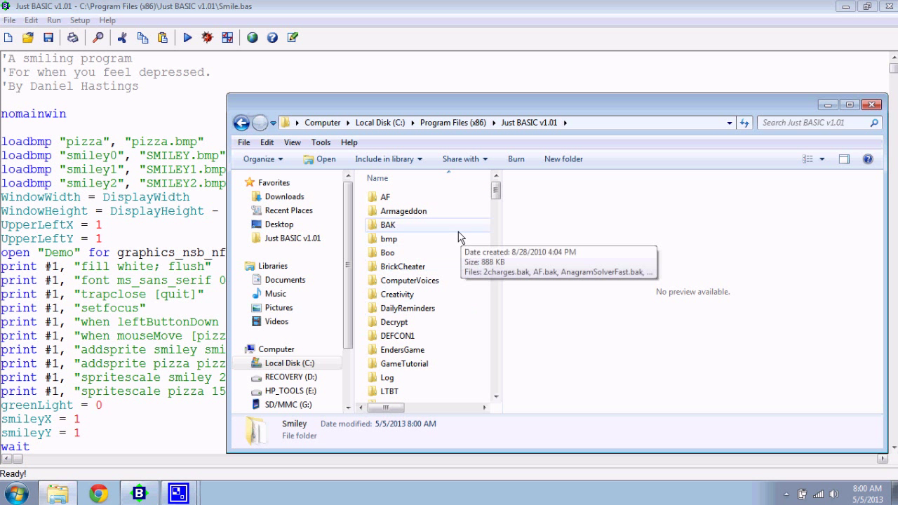
{"action": "mouse_move", "coordinate": [528, 283]}
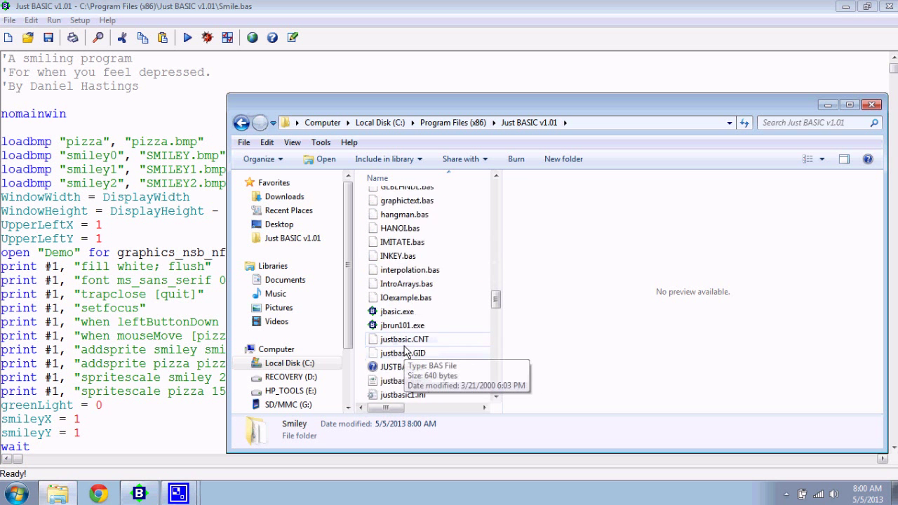
{"action": "scroll", "scroll_direction": "down", "scroll_amount": 3}
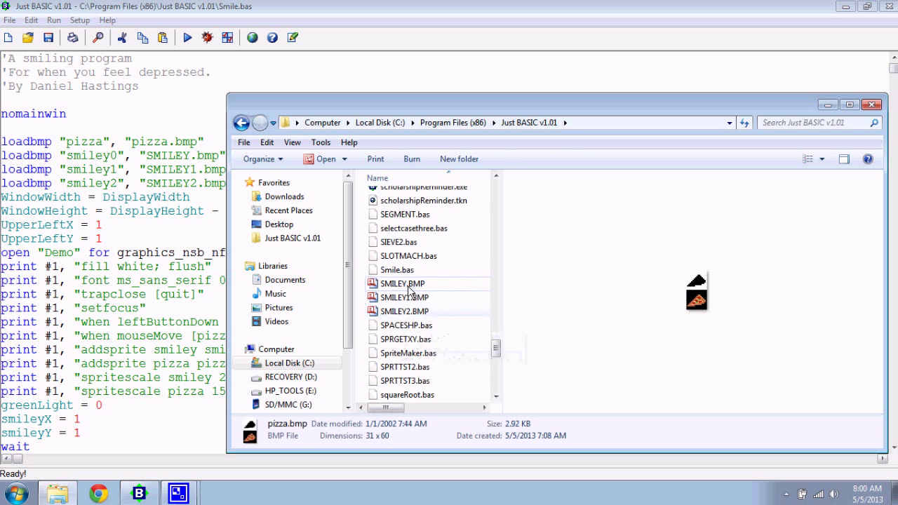
{"action": "left_click", "coordinate": [404, 312]}
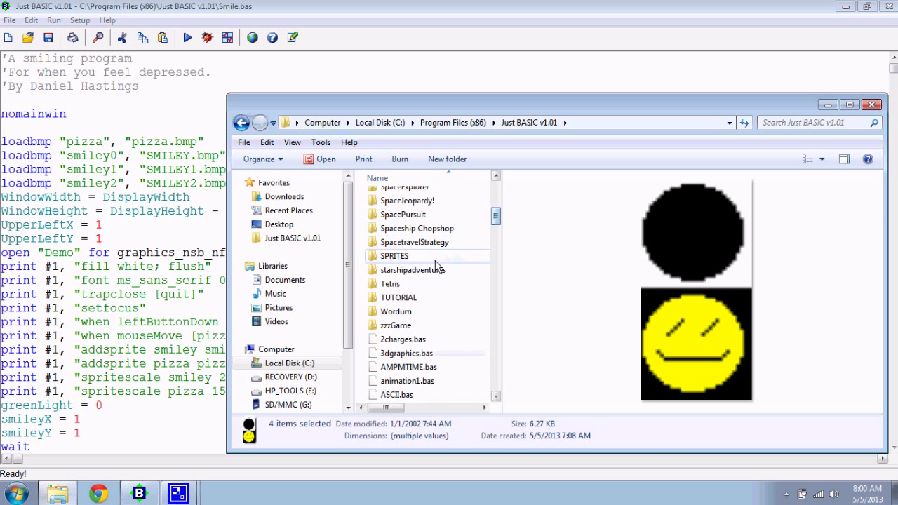
Copy the images into the Smiley folder and confirm they sit beside the runtime files.
{"action": "left_click", "coordinate": [391, 249]}
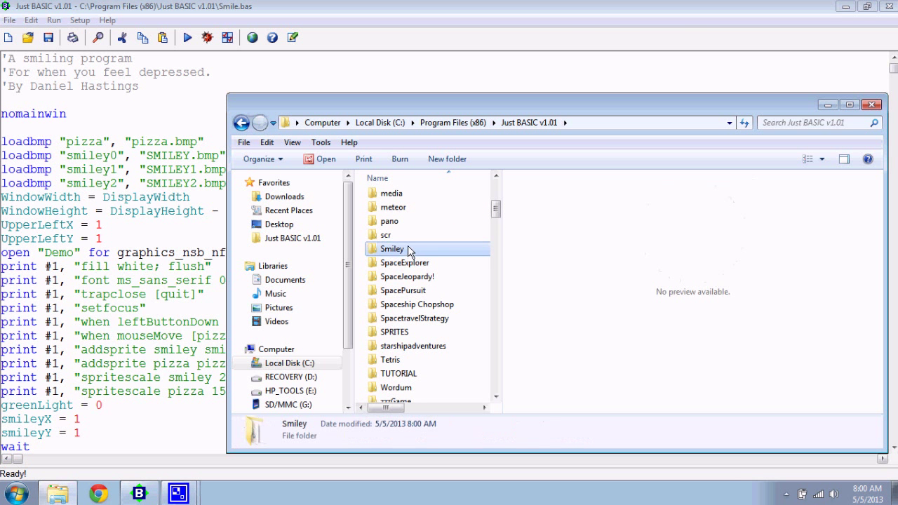
{"action": "double_click", "coordinate": [392, 250]}
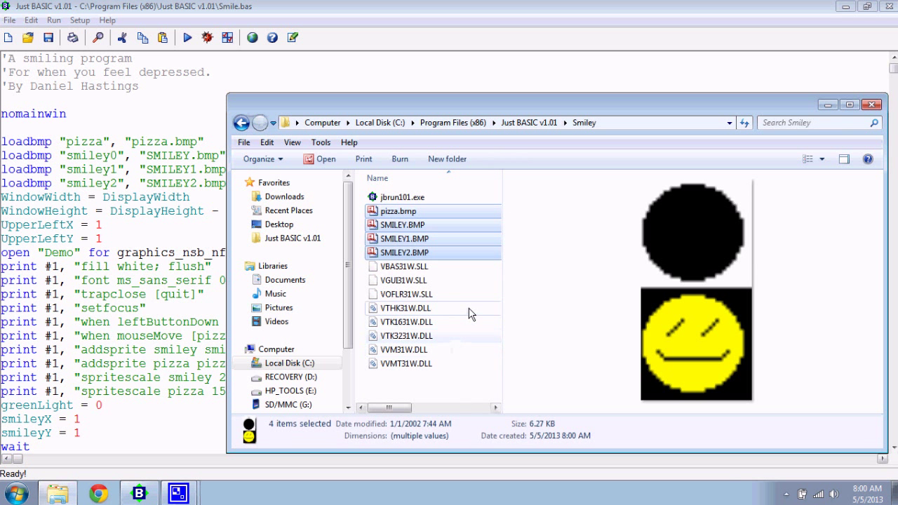
{"action": "left_click", "coordinate": [404, 308]}
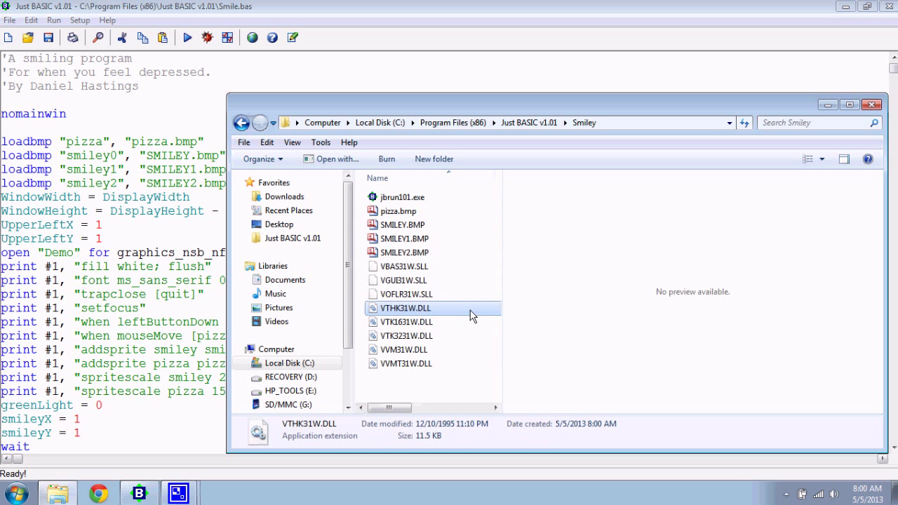
{"action": "mouse_move", "coordinate": [410, 191]}
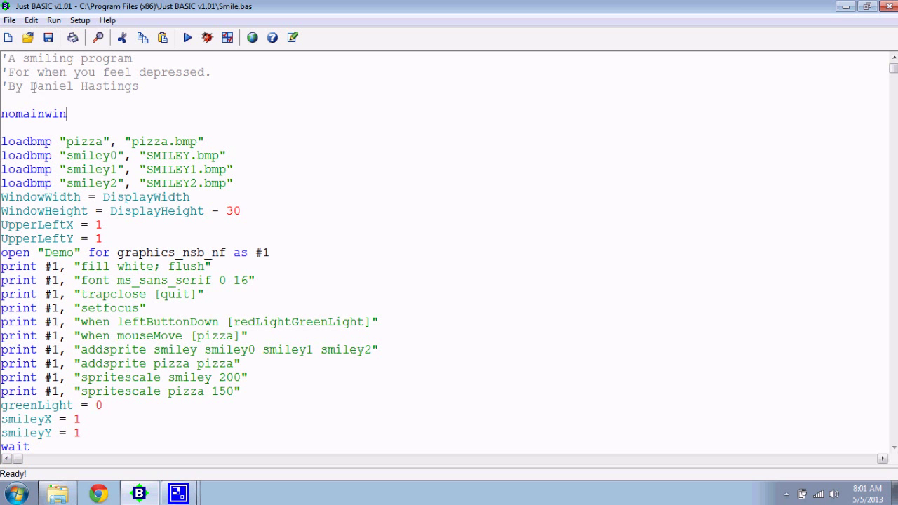
{"action": "scroll", "scroll_direction": "down", "scroll_amount": 3}
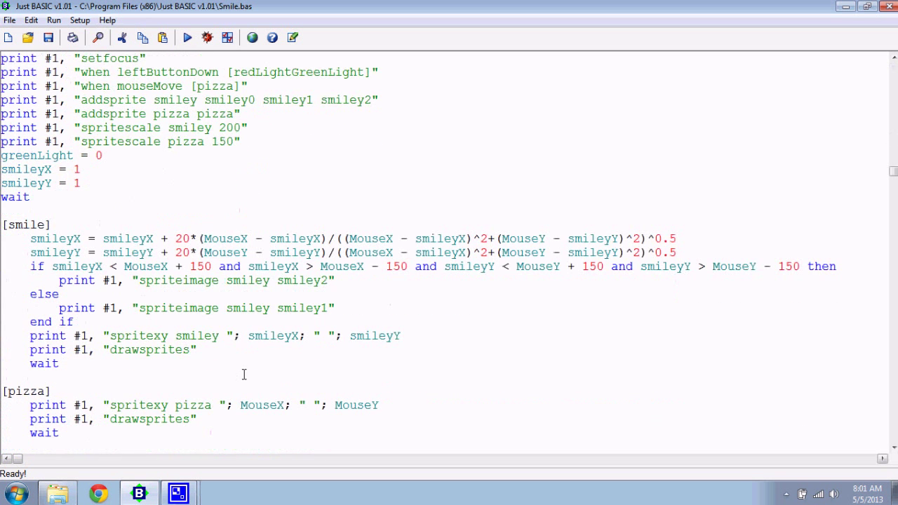
{"action": "scroll", "scroll_direction": "up", "scroll_amount": 3}
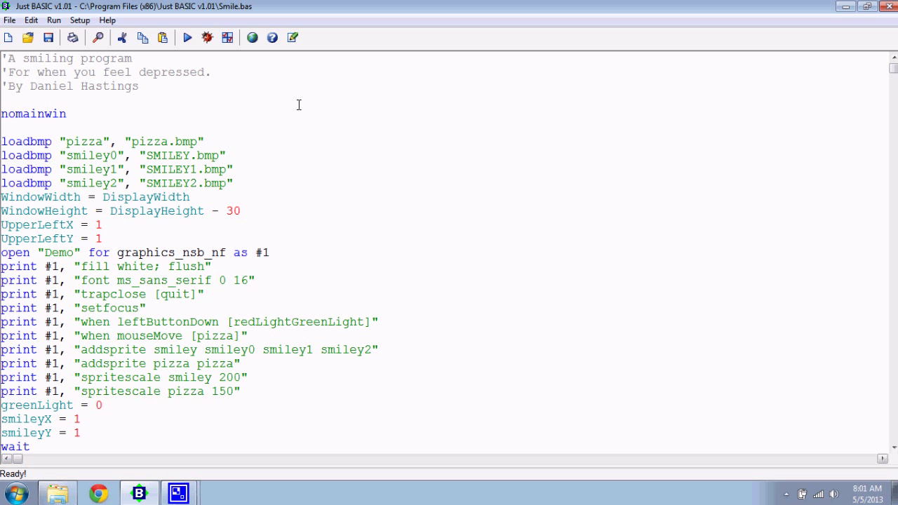
{"action": "mouse_move", "coordinate": [646, 326]}
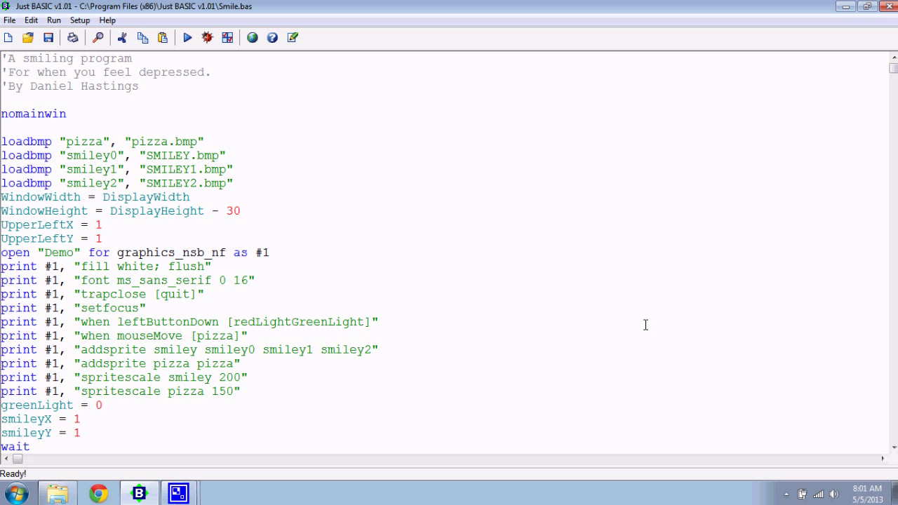
{"action": "mouse_move", "coordinate": [345, 157]}
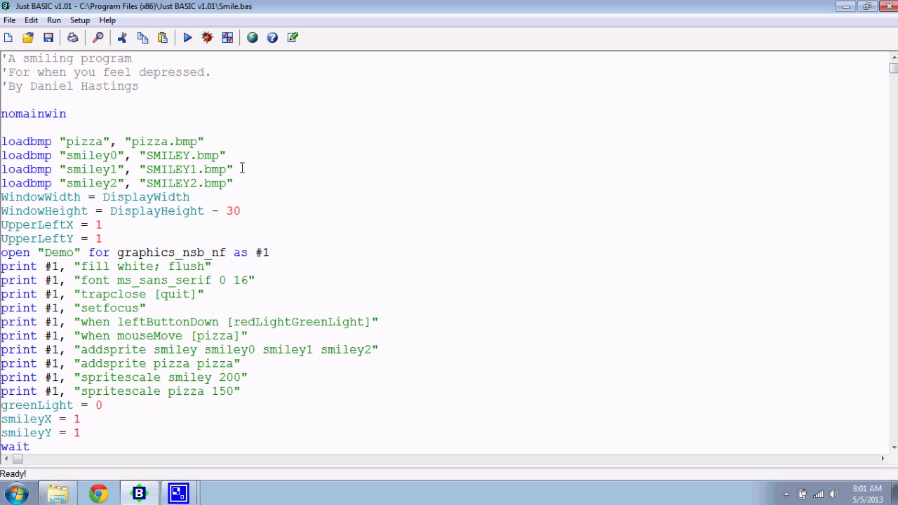
{"action": "mouse_move", "coordinate": [275, 98]}
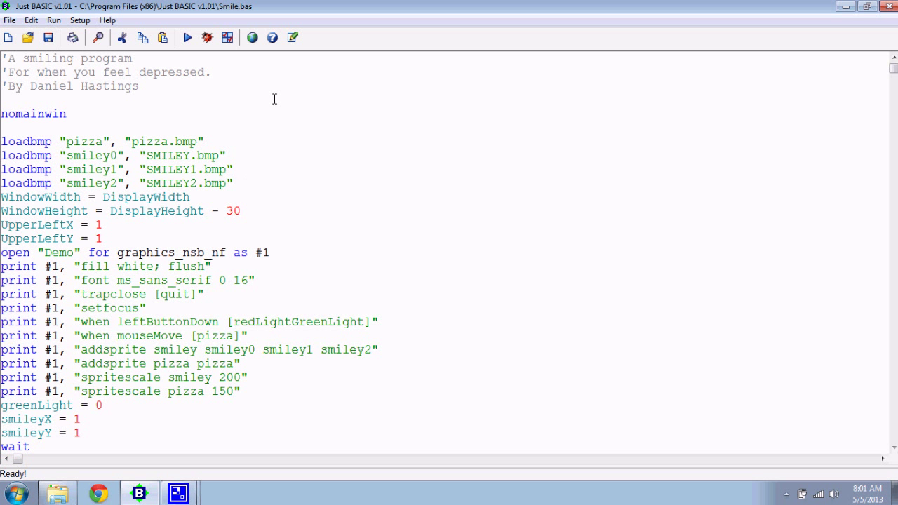
{"action": "mouse_move", "coordinate": [410, 219]}
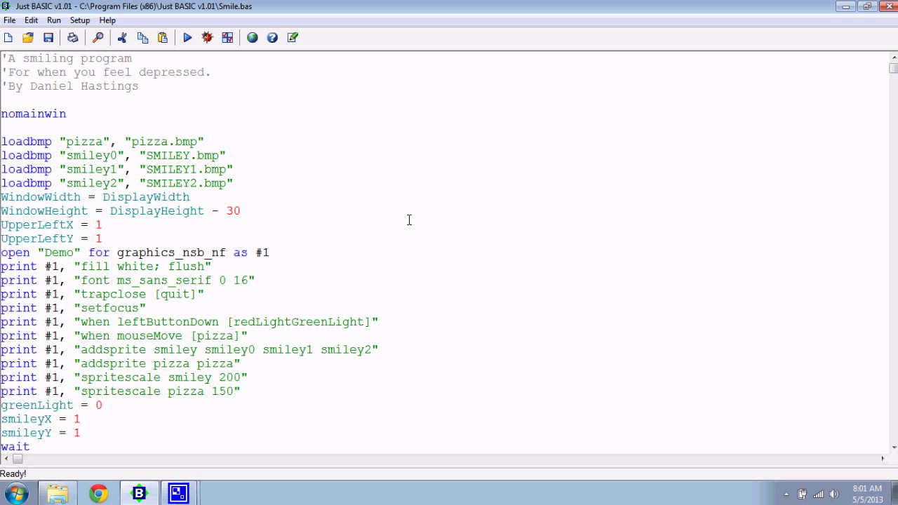
{"action": "mouse_move", "coordinate": [373, 203]}
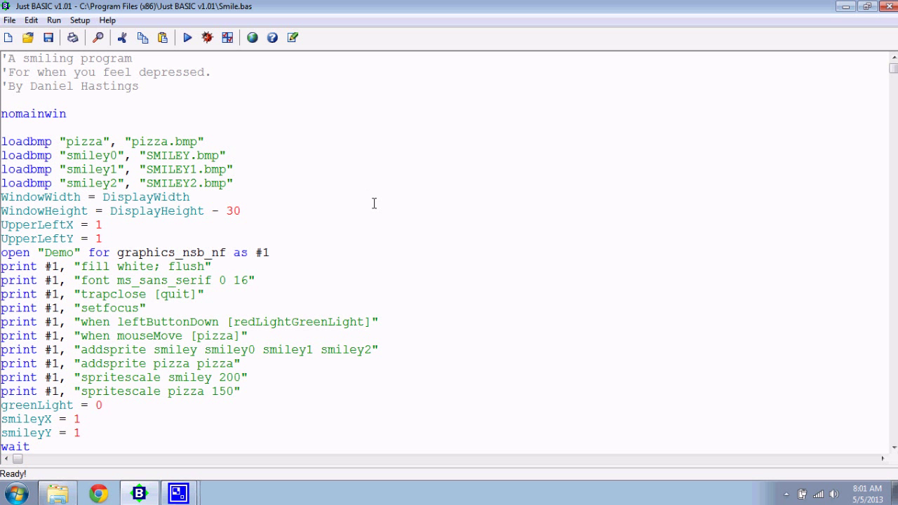
{"action": "left_click", "coordinate": [233, 169]}
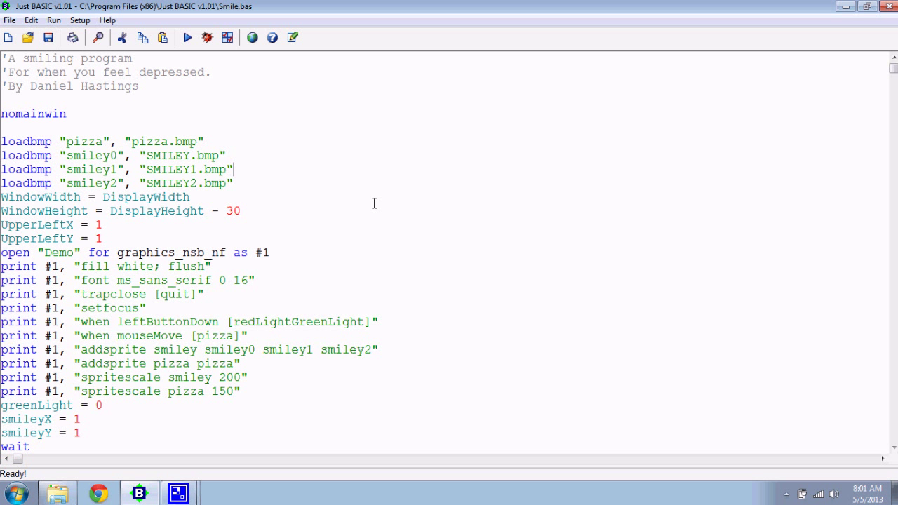
{"action": "left_click", "coordinate": [189, 197]}
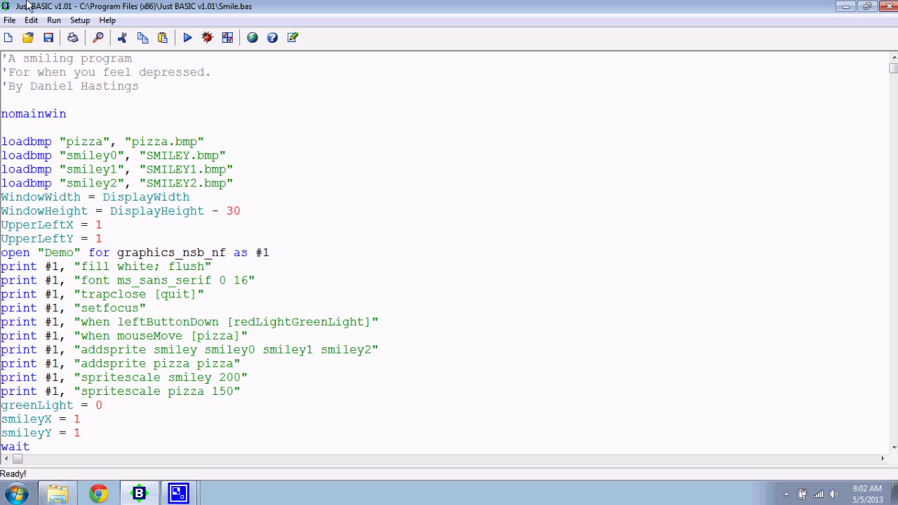
{"action": "left_click", "coordinate": [139, 86]}
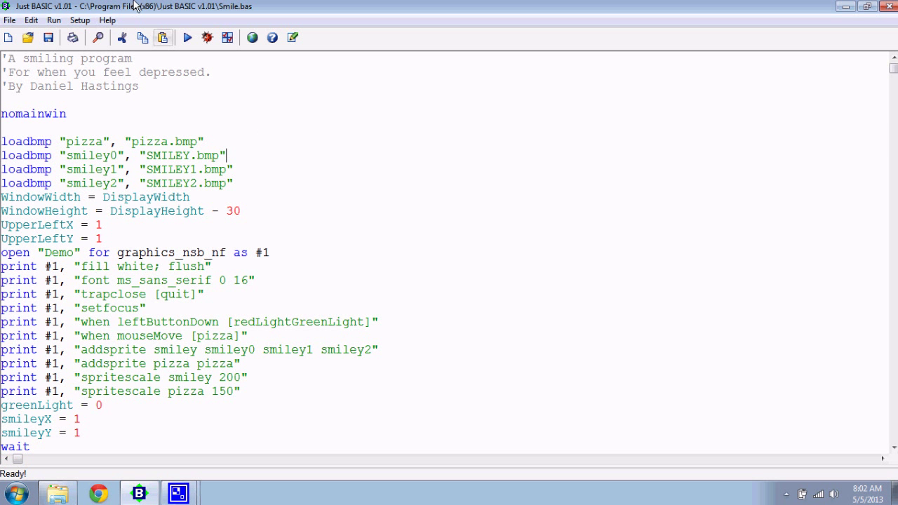
{"action": "left_click", "coordinate": [54, 19]}
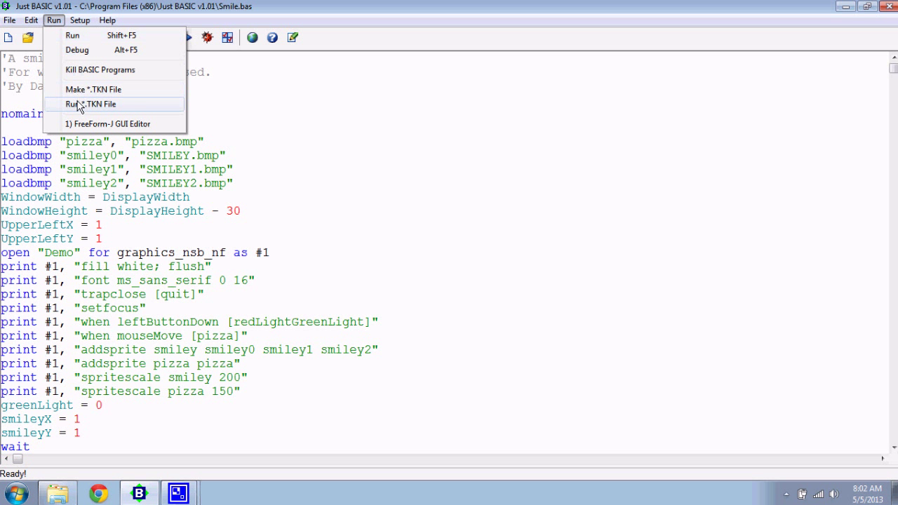
{"action": "mouse_move", "coordinate": [83, 90]}
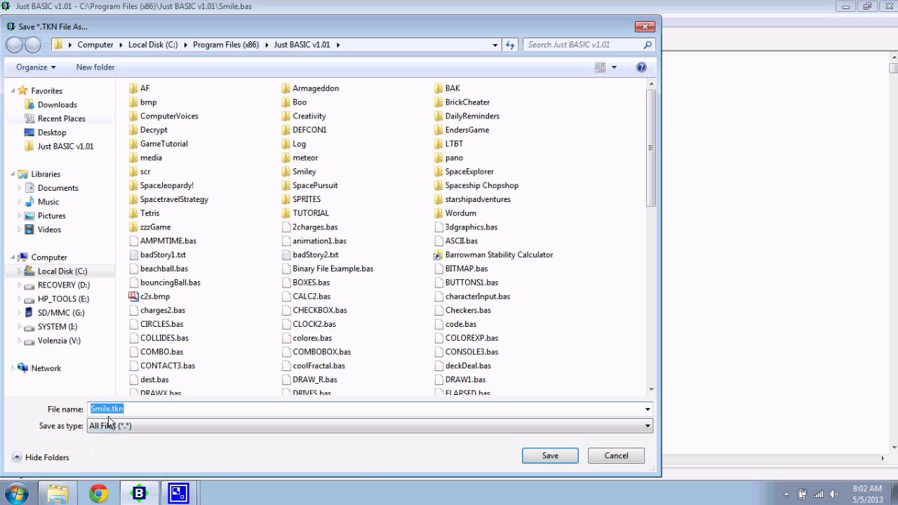
Save the compiled Smile.tkn token file into the Smiley folder and confirm.
{"action": "left_click", "coordinate": [106, 409]}
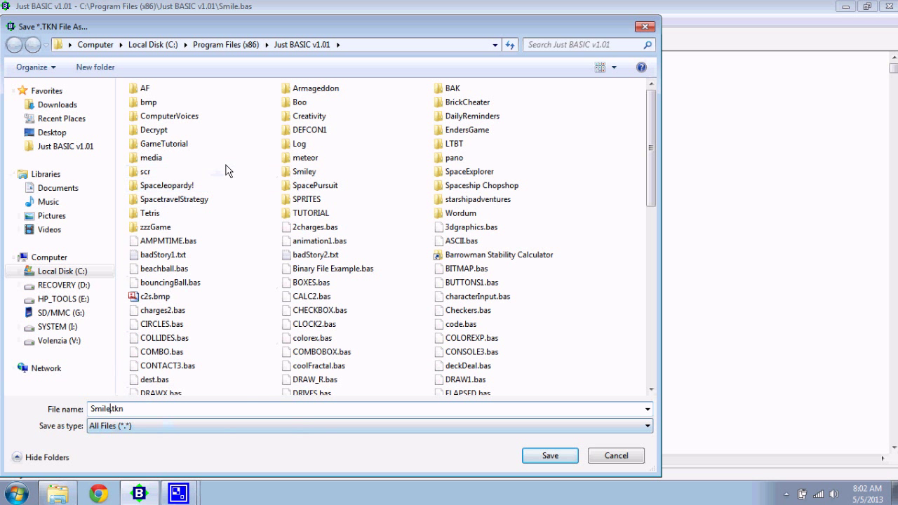
{"action": "left_click", "coordinate": [304, 172]}
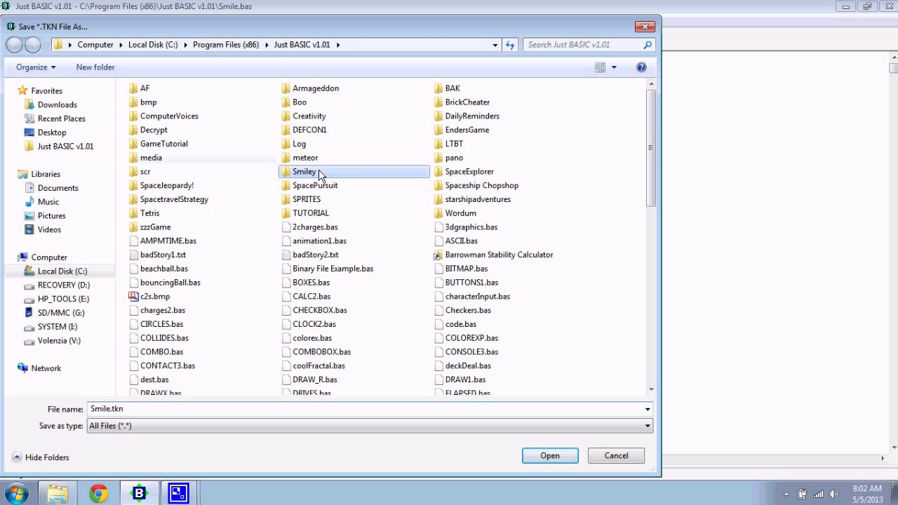
{"action": "double_click", "coordinate": [303, 171]}
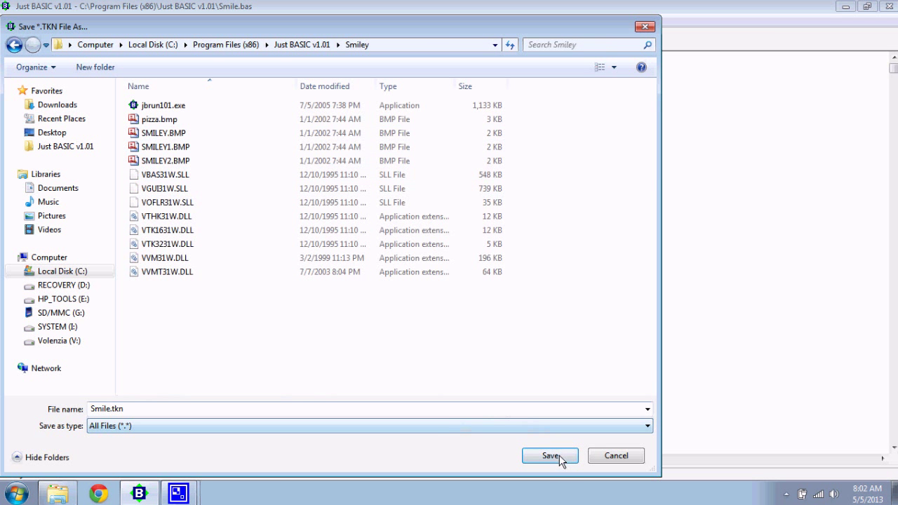
{"action": "left_click", "coordinate": [551, 455]}
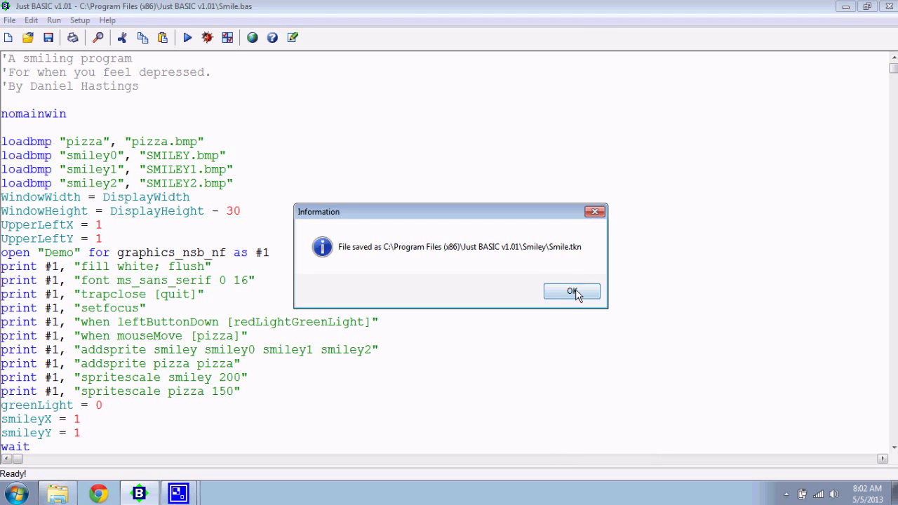
{"action": "left_click", "coordinate": [572, 291]}
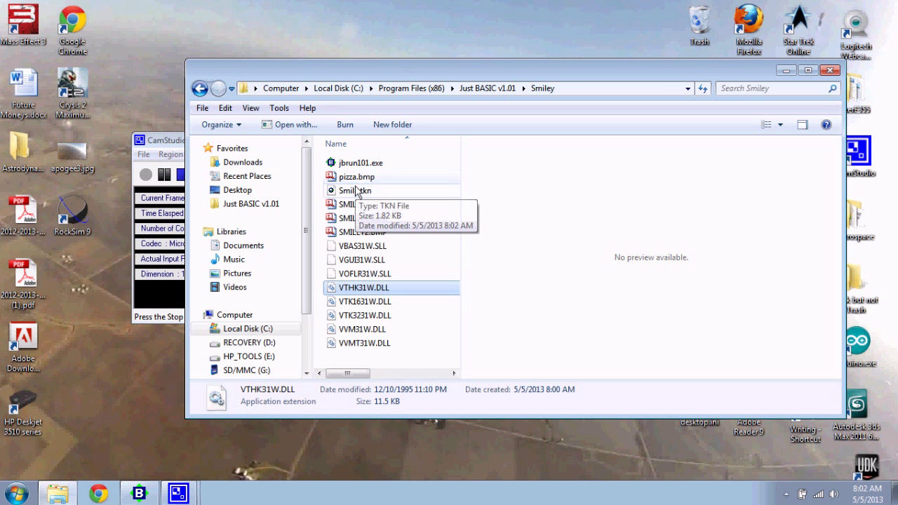
Rename Smile.tkn to Smiley.tkn and jbrun101.exe to Smiley.exe, then launch Smiley.exe.
{"action": "left_click", "coordinate": [354, 191]}
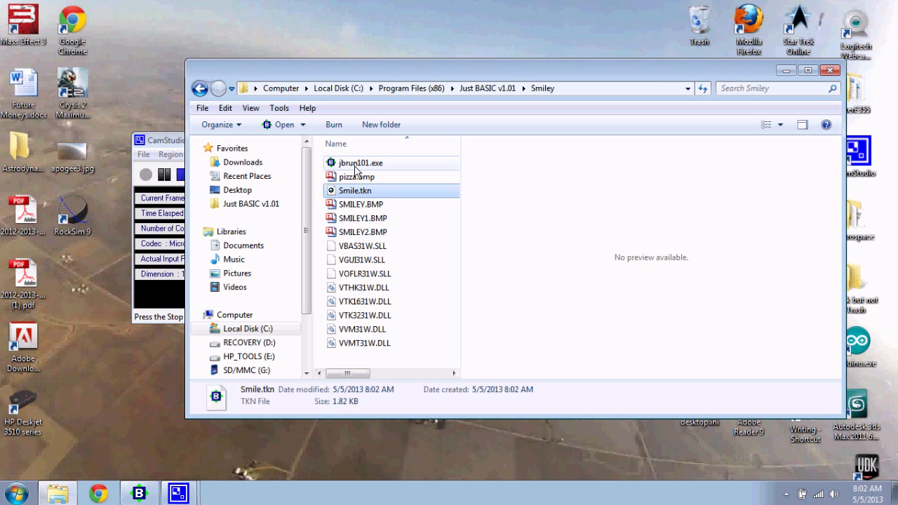
{"action": "left_click", "coordinate": [360, 163]}
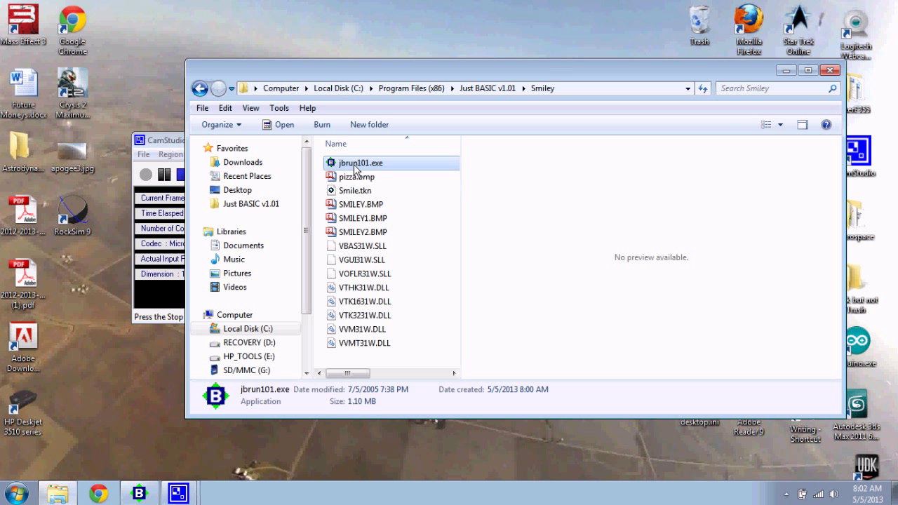
{"action": "left_click", "coordinate": [354, 163]}
{"action": "type", "text": "Smiley"}
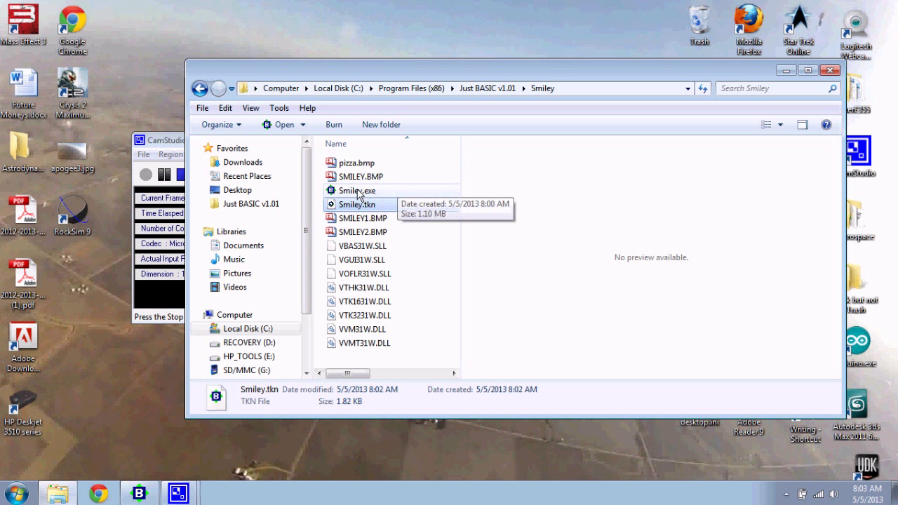
{"action": "double_click", "coordinate": [356, 191]}
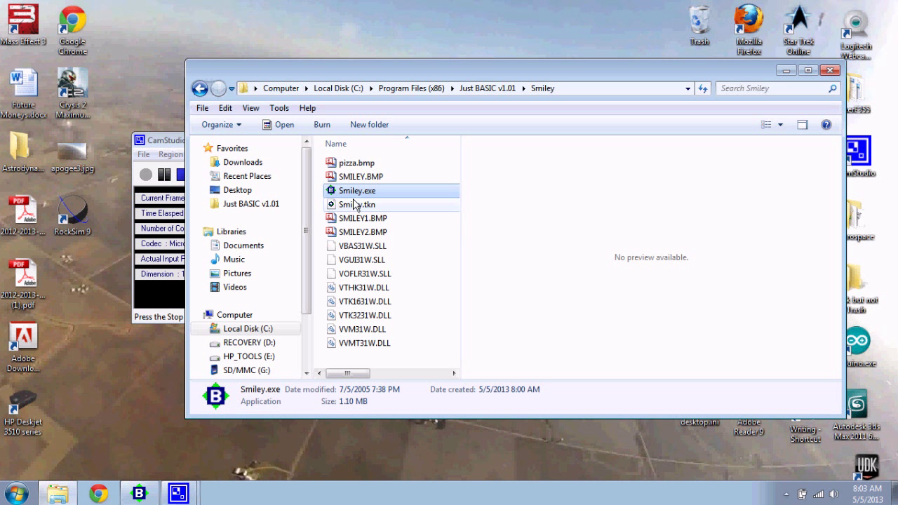
{"action": "mouse_move", "coordinate": [378, 209]}
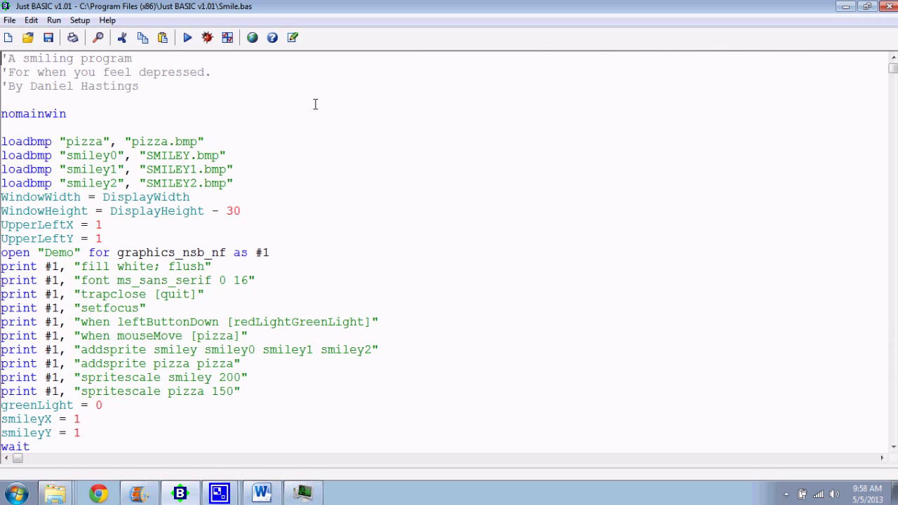
{"action": "mouse_move", "coordinate": [351, 205]}
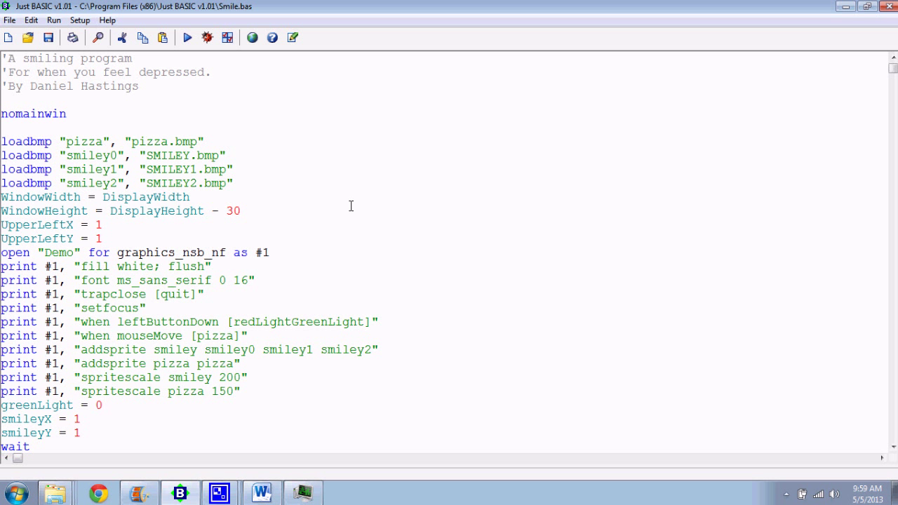
{"action": "mouse_move", "coordinate": [331, 148]}
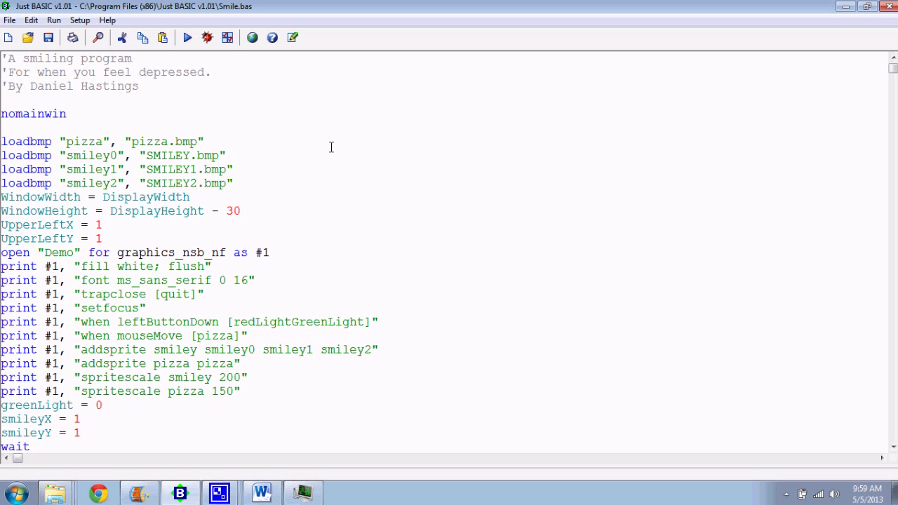
{"action": "mouse_move", "coordinate": [346, 151]}
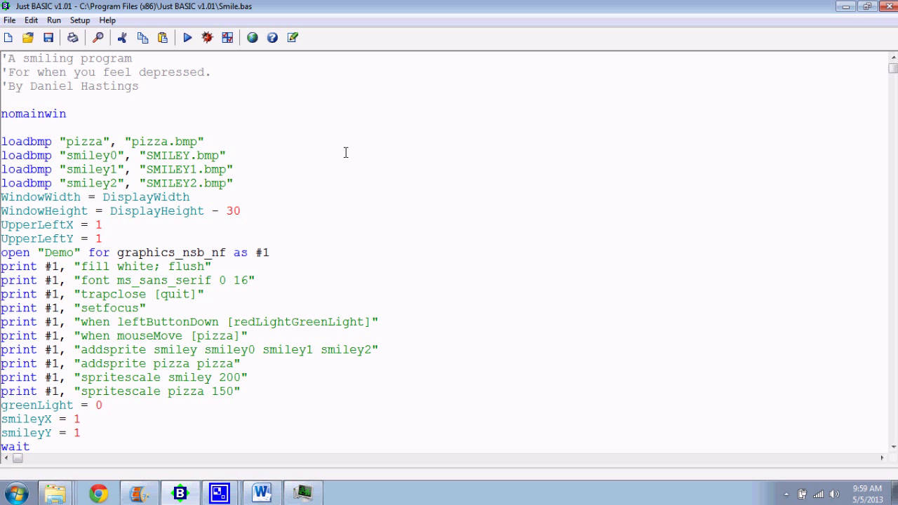
{"action": "mouse_move", "coordinate": [401, 118]}
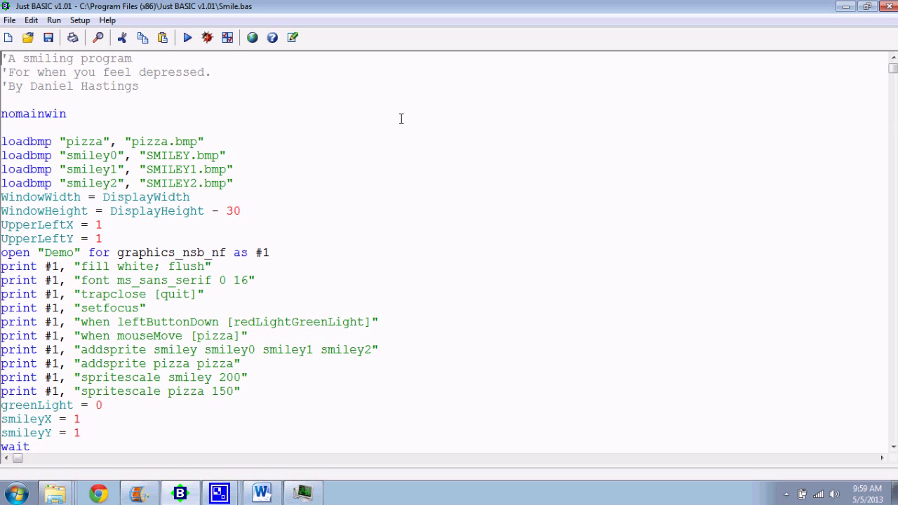
{"action": "mouse_move", "coordinate": [408, 84]}
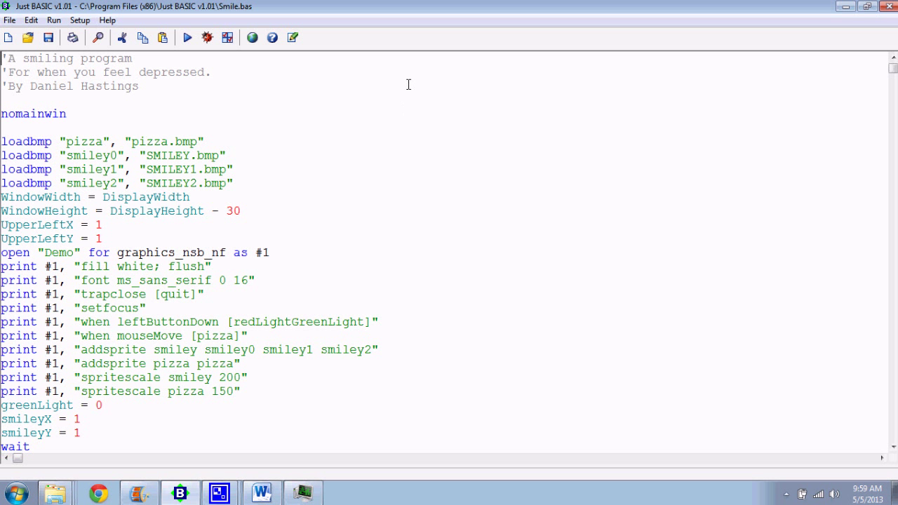
{"action": "mouse_move", "coordinate": [414, 112]}
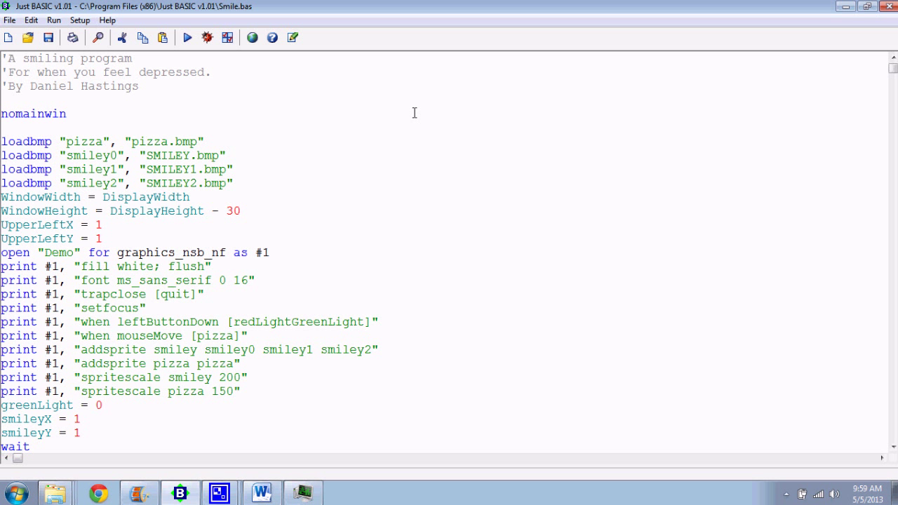
{"action": "mouse_move", "coordinate": [413, 120]}
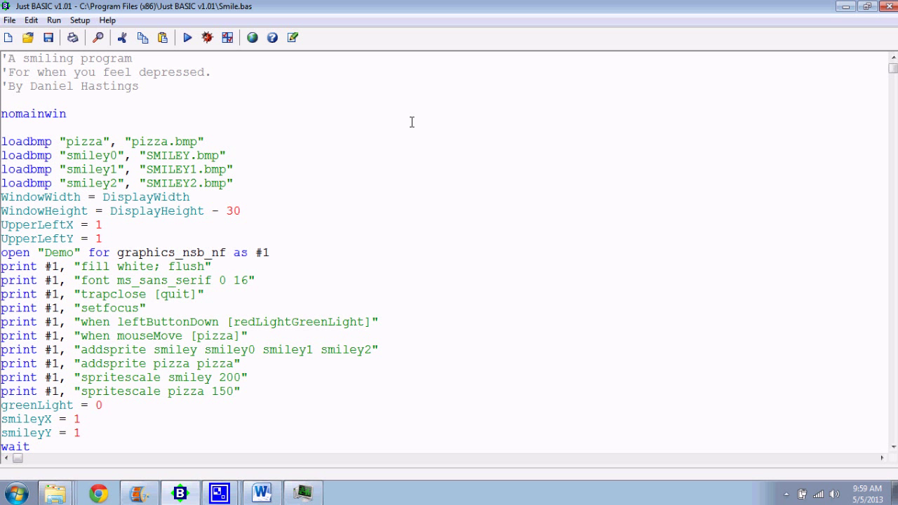
{"action": "mouse_move", "coordinate": [415, 205]}
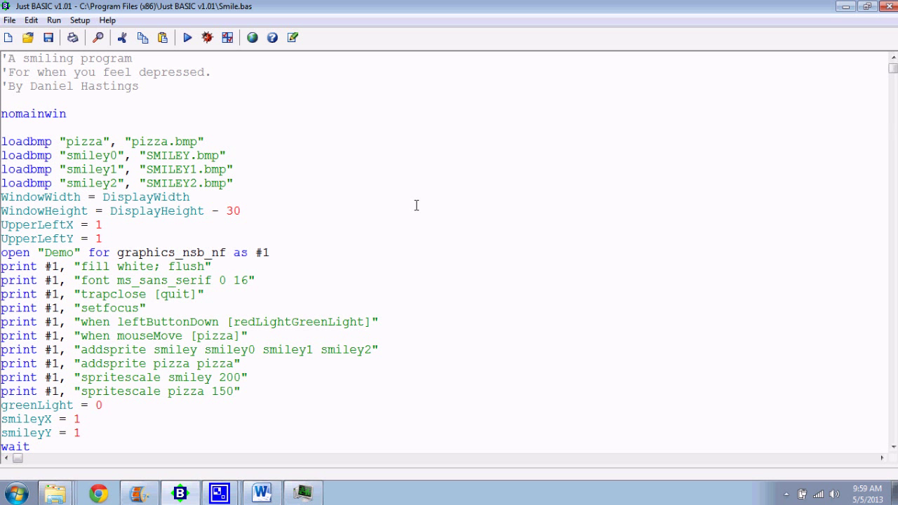